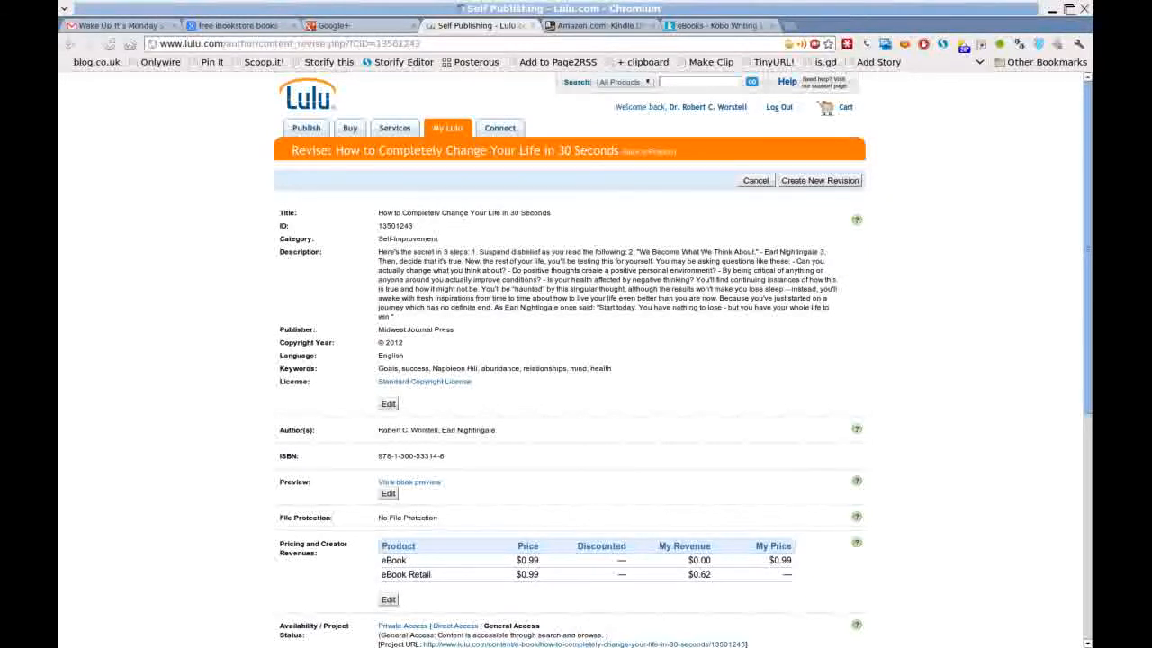
# Step: View the book in Kobo Writing Life, then its Kindle Direct Publishing draft on the bookshelf
pyautogui.click(717, 26)
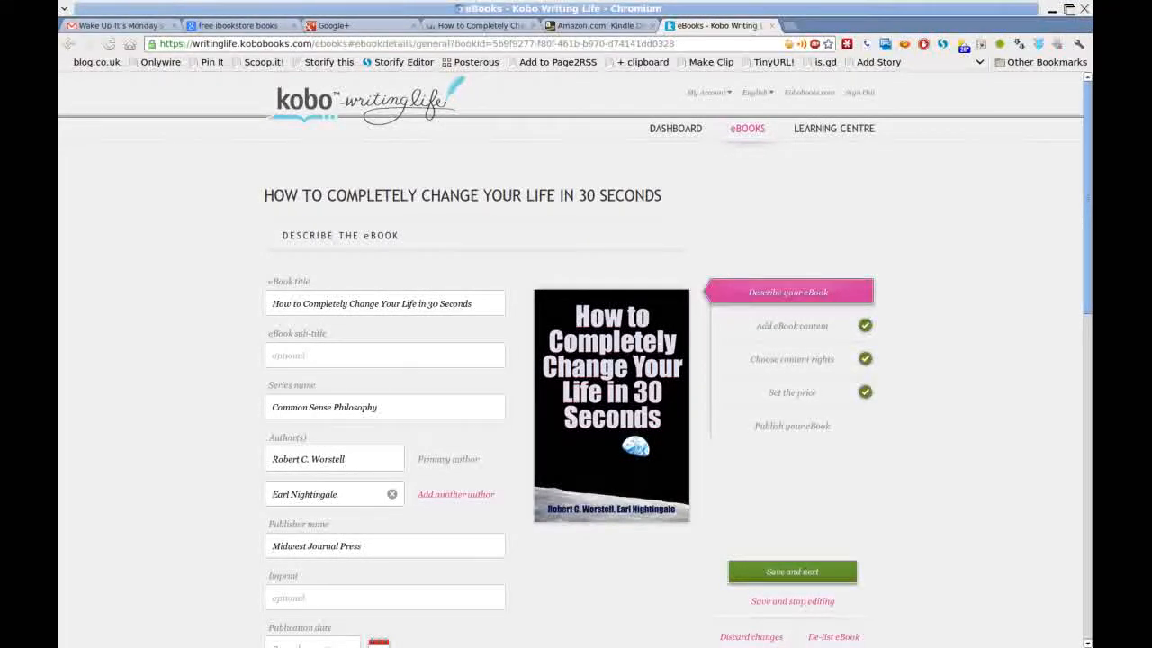
pyautogui.click(598, 26)
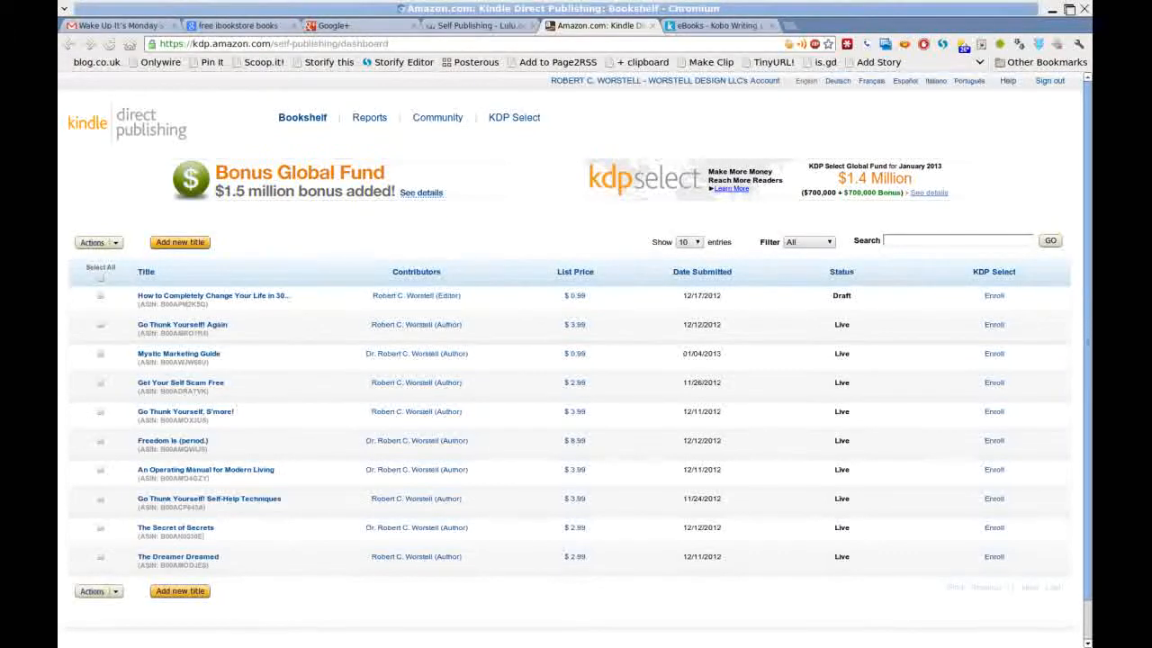
# Step: View the book's live Kobo store listing, then its feature on the Midwest Journal Press website
pyautogui.click(478, 25)
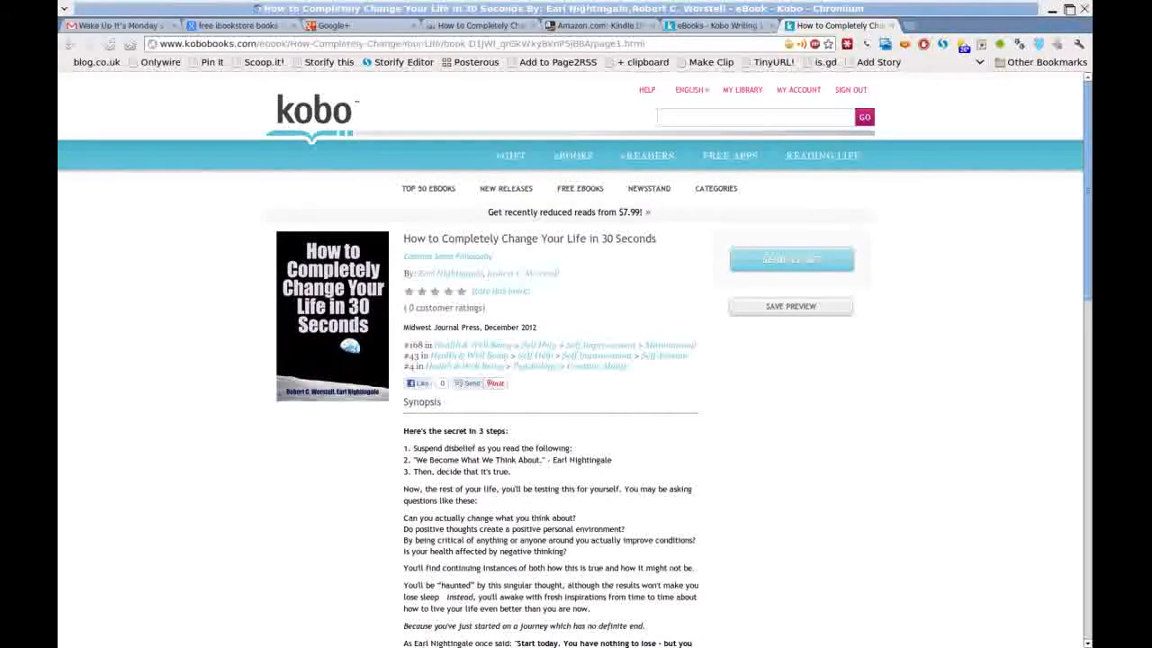
pyautogui.click(842, 25)
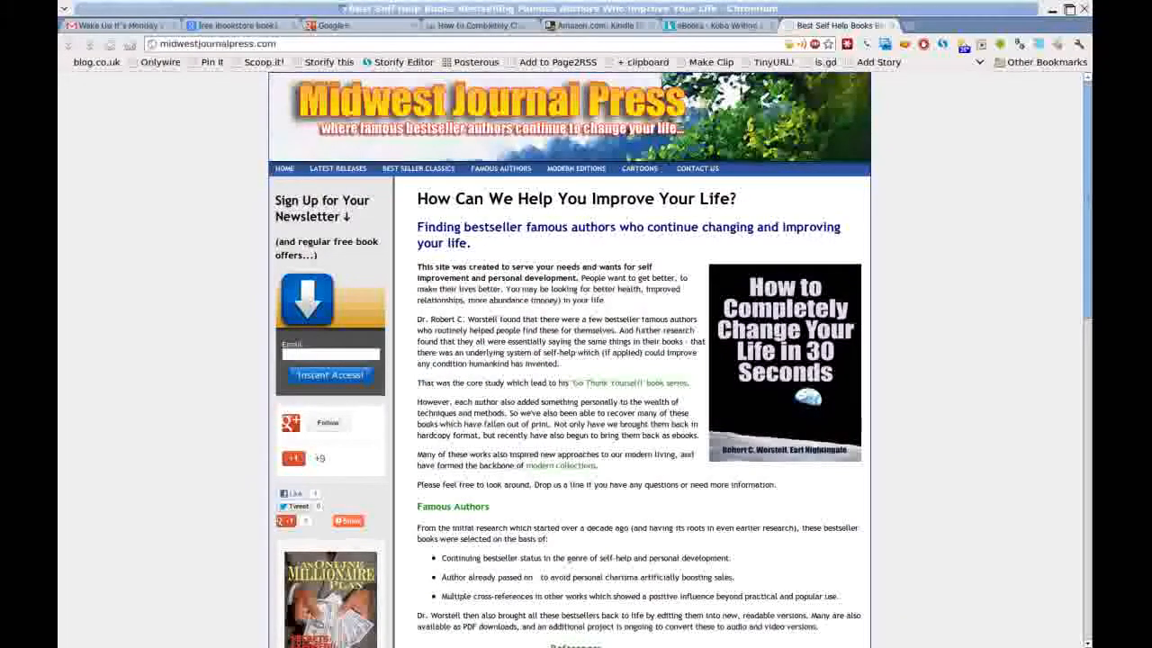